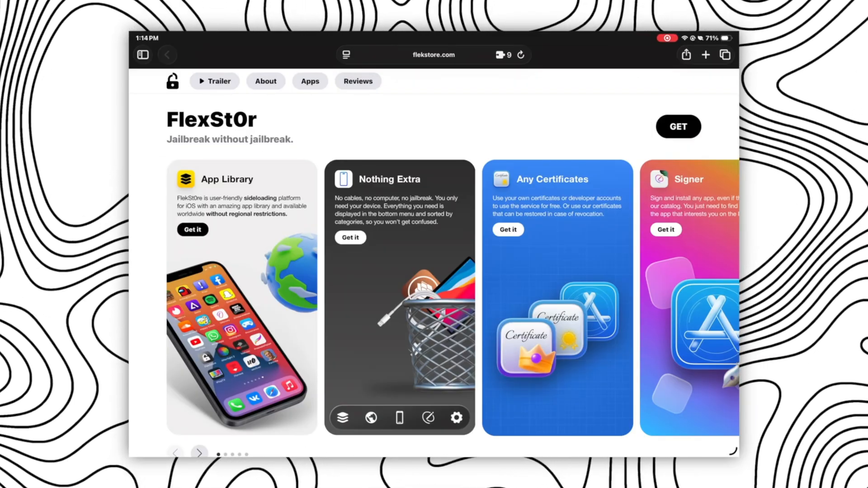
Get the FlekSt0re web app on flekstore.com and add it to the home screen
left_click(198, 453)
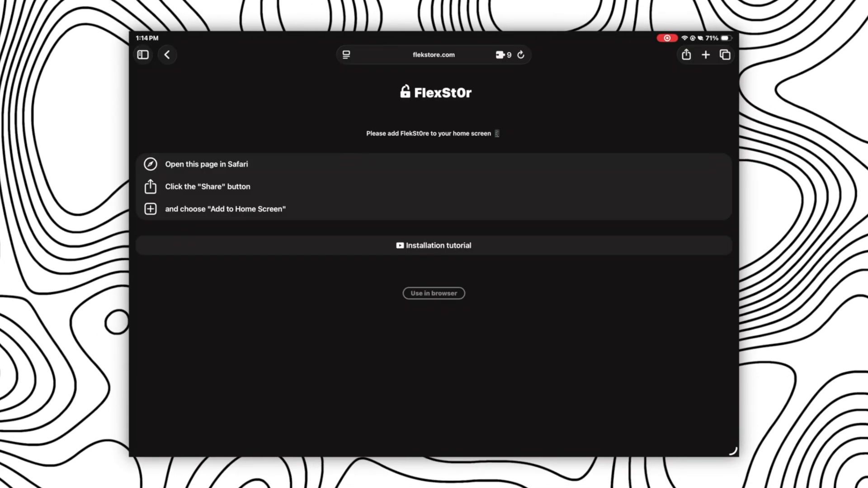
left_click(686, 55)
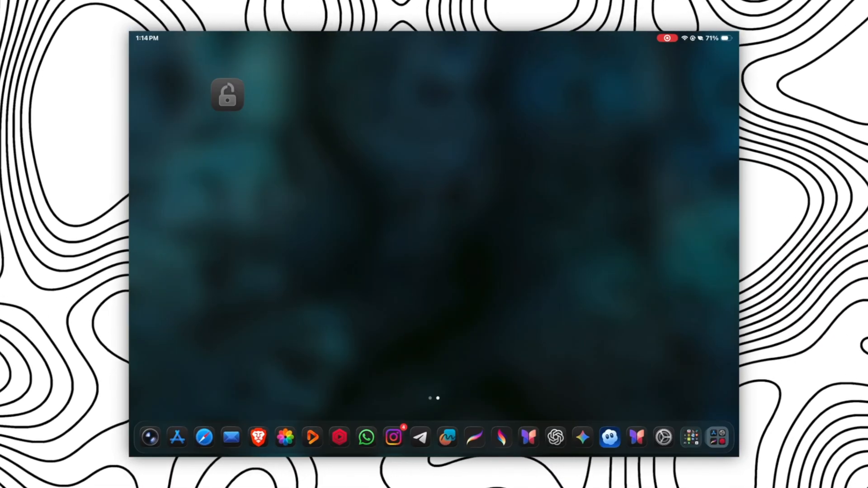
Launch FlekSt0re, decline notifications, and download the UDID for flekstore.com profile
left_click(227, 95)
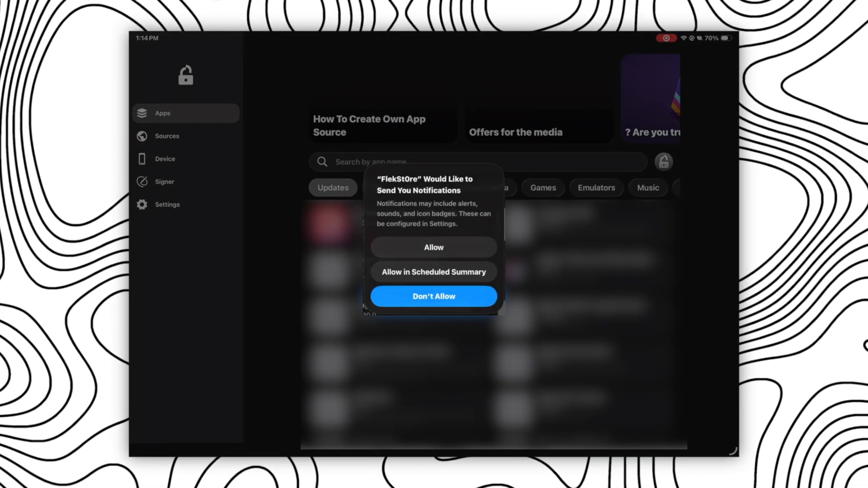
left_click(433, 296)
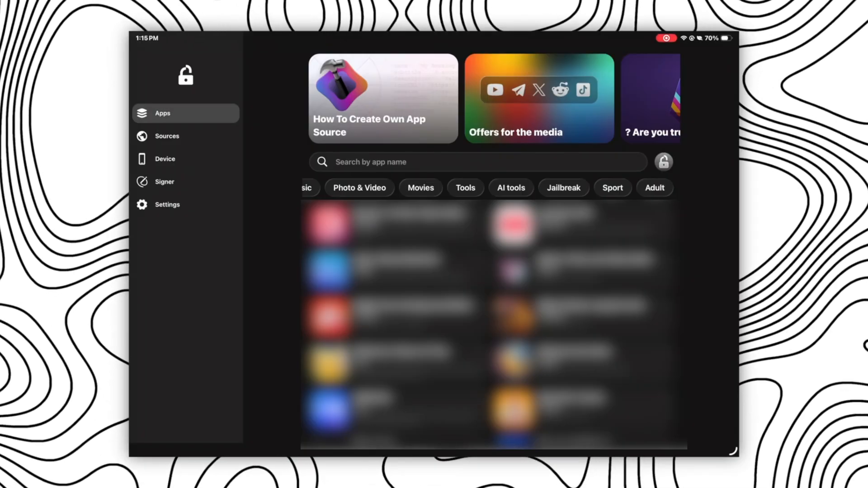
left_click(165, 159)
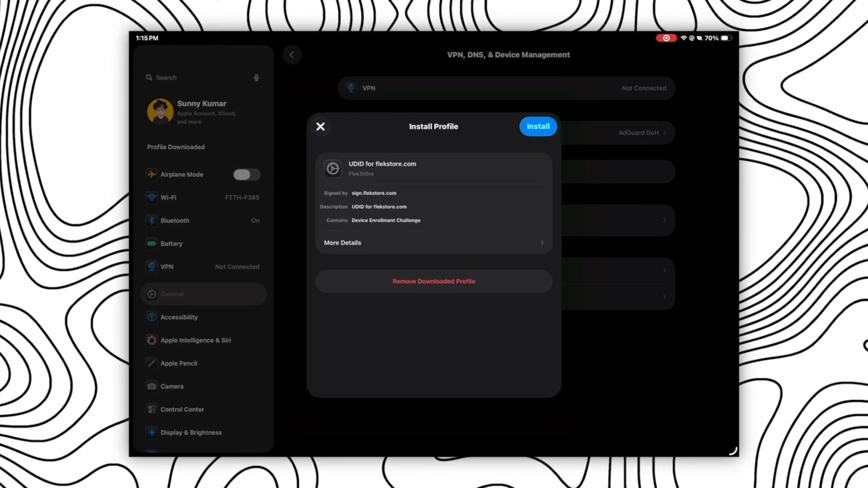
Install the UDID for flekstore.com profile from VPN & Device Management
left_click(538, 126)
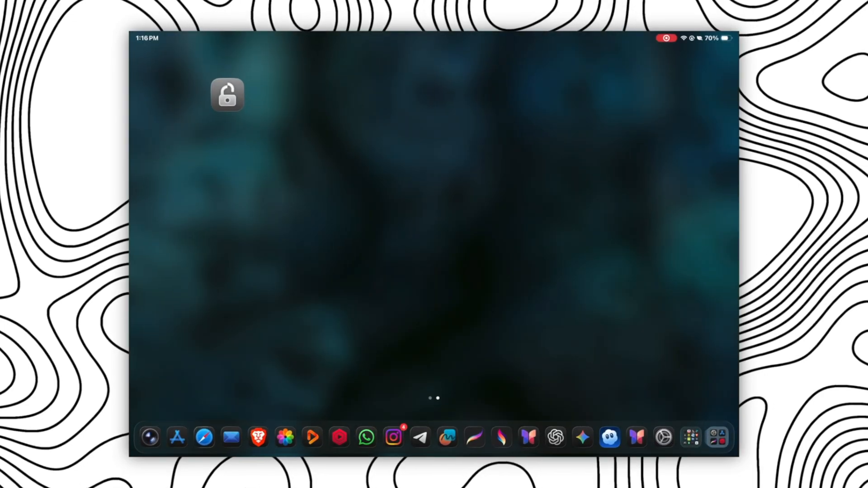
Reach the Device tab's Certificate options and view, then close, the Own Certificate sheet
left_click(227, 96)
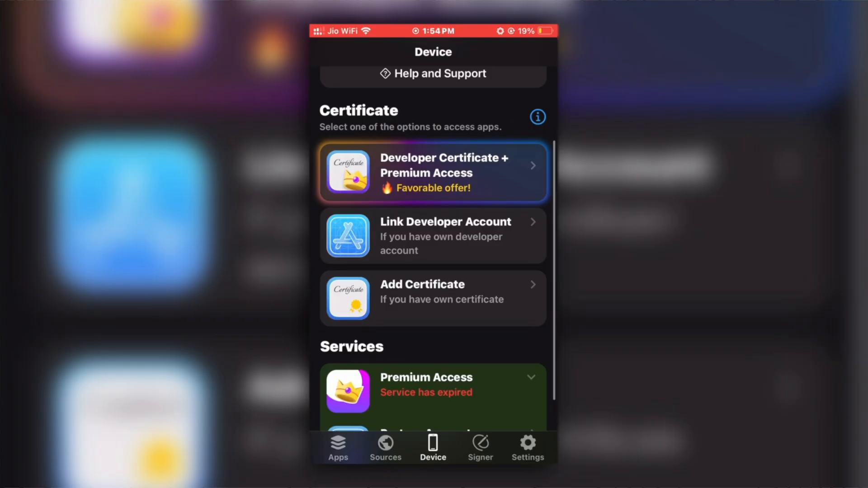
scroll("down", 3)
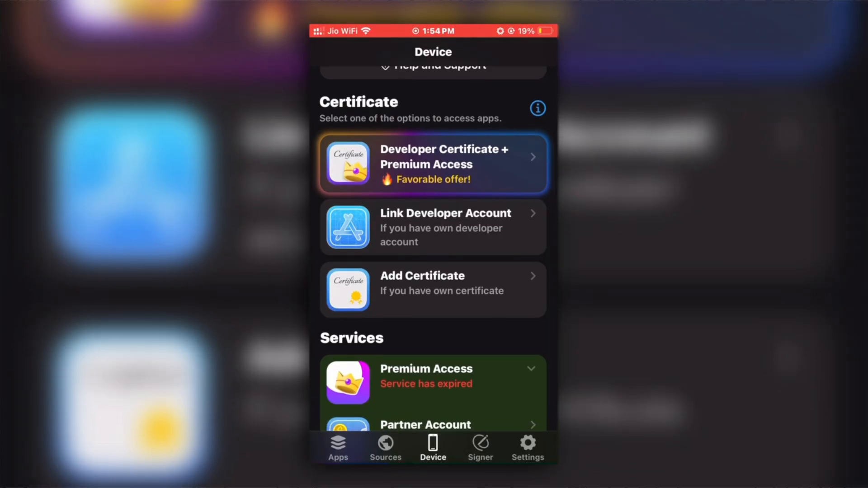
left_click(433, 164)
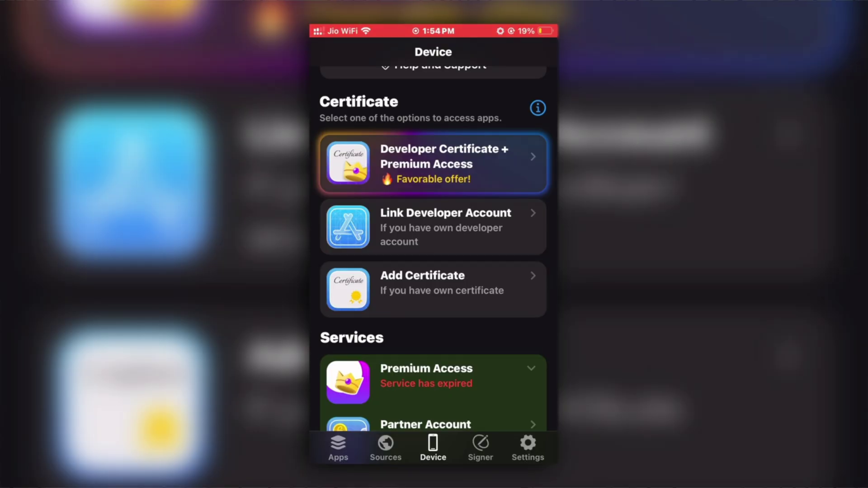
left_click(433, 226)
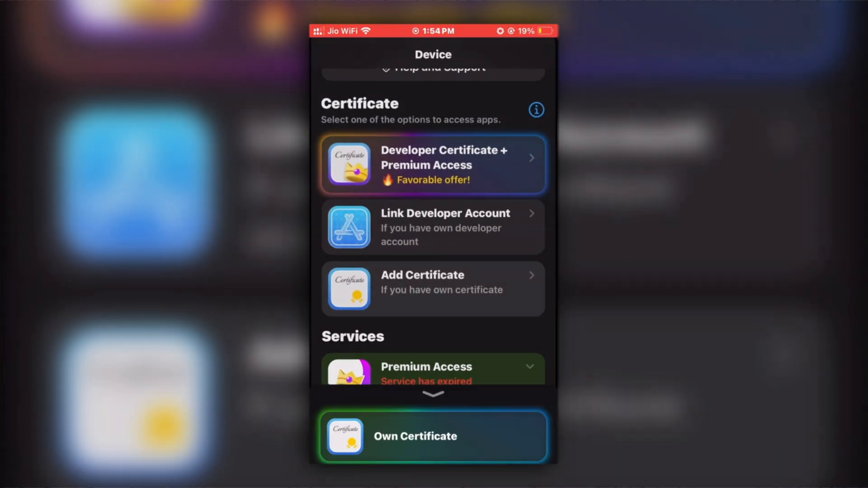
left_click(433, 437)
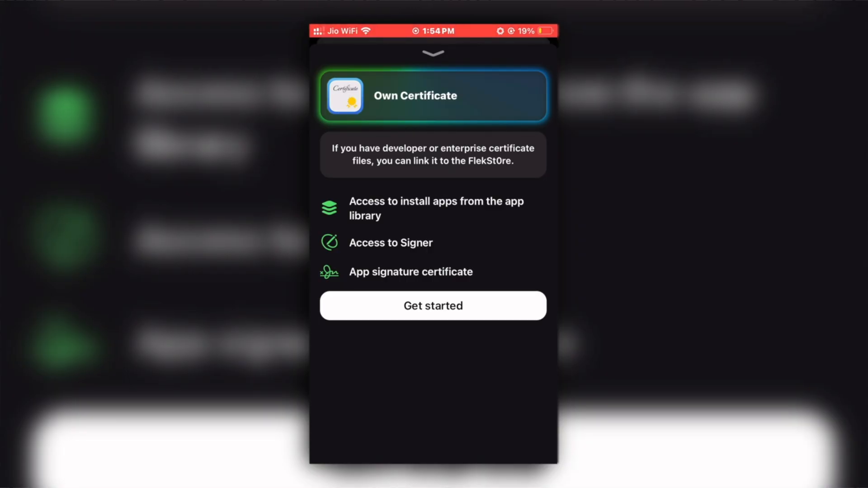
left_click(433, 306)
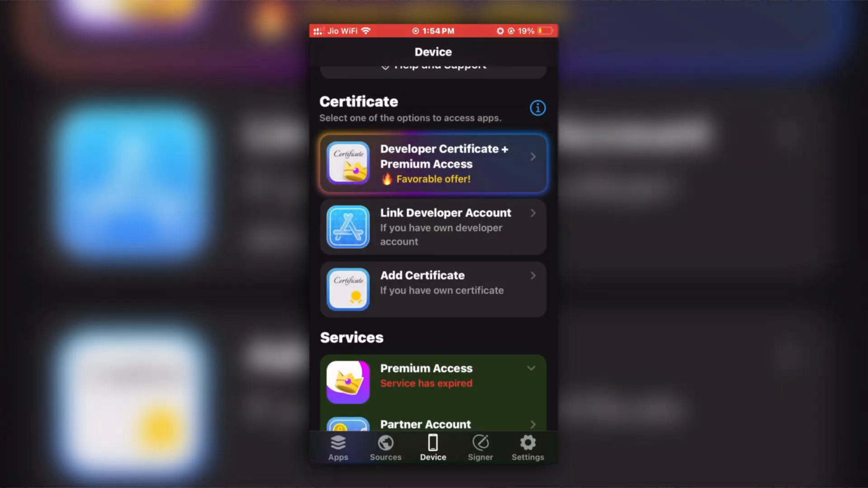
Compare Standard and Special Developer Certificate + Premium Access plans, then dismiss the offer
left_click(433, 163)
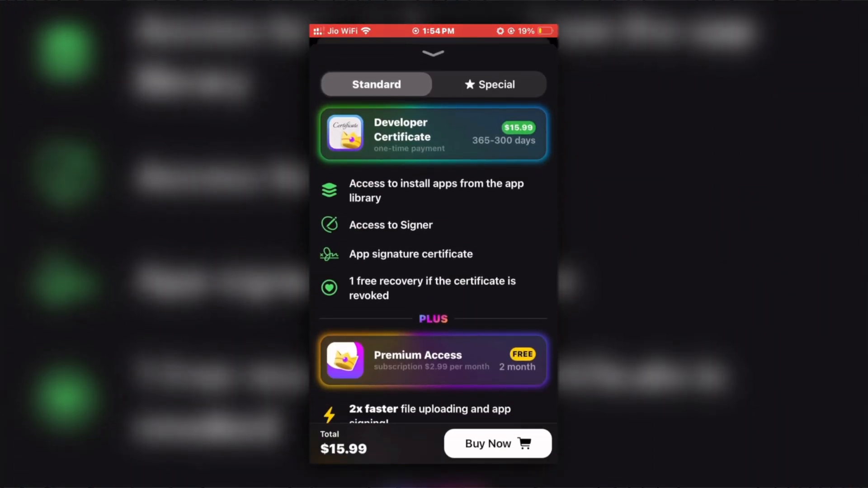
scroll("down", 3)
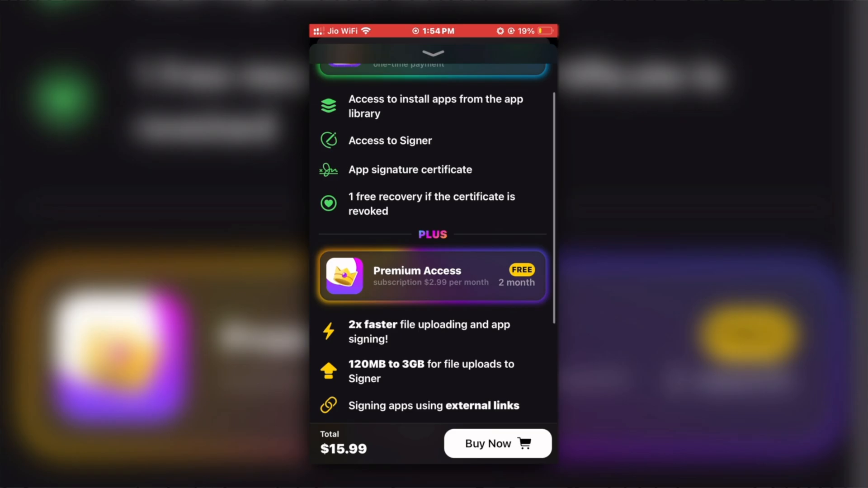
left_click(490, 85)
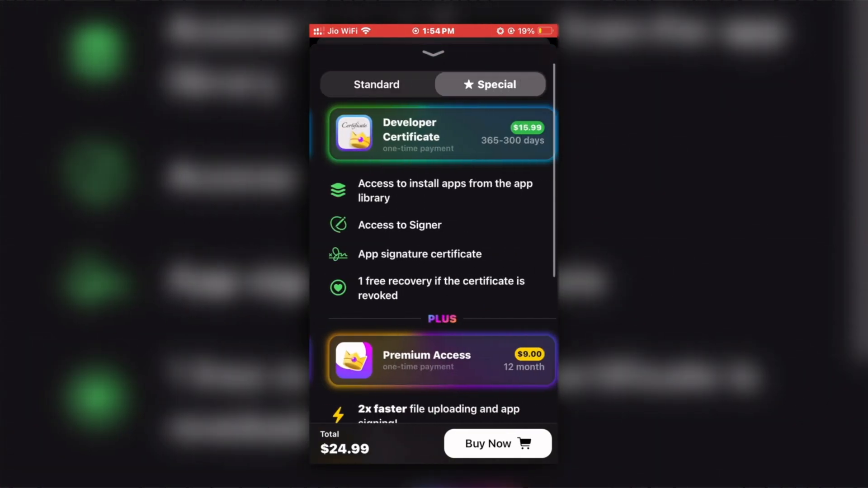
left_click(376, 84)
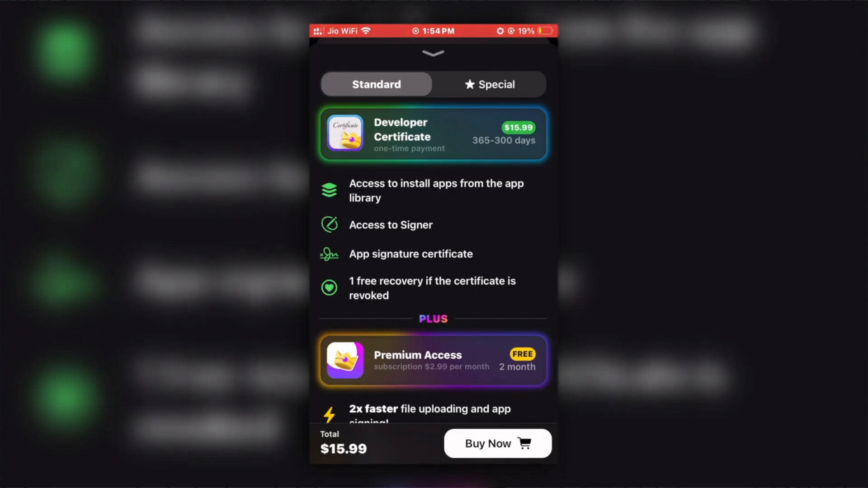
left_click(498, 443)
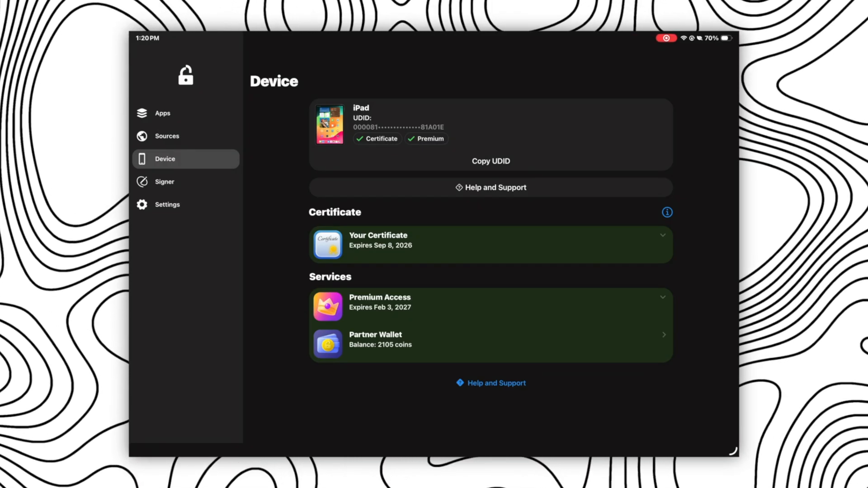
Search FlekSt0re's catalog for 'Live' and install LiveContainer
left_click(163, 114)
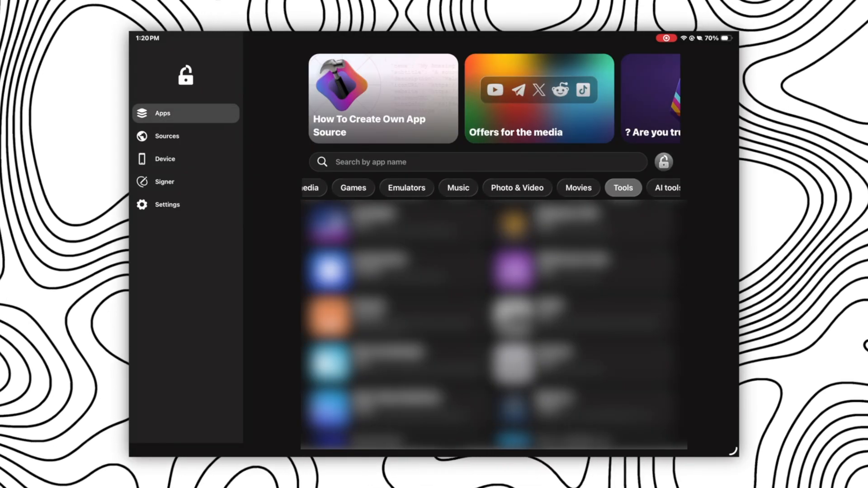
type("LiveC")
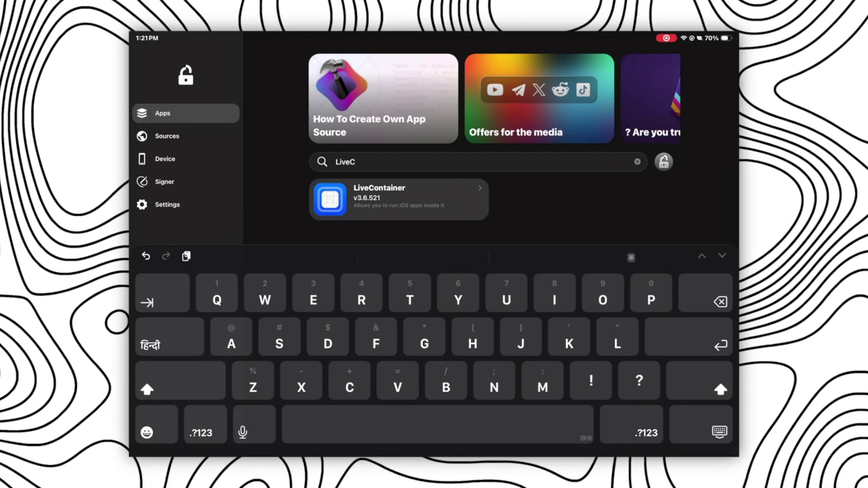
left_click(398, 199)
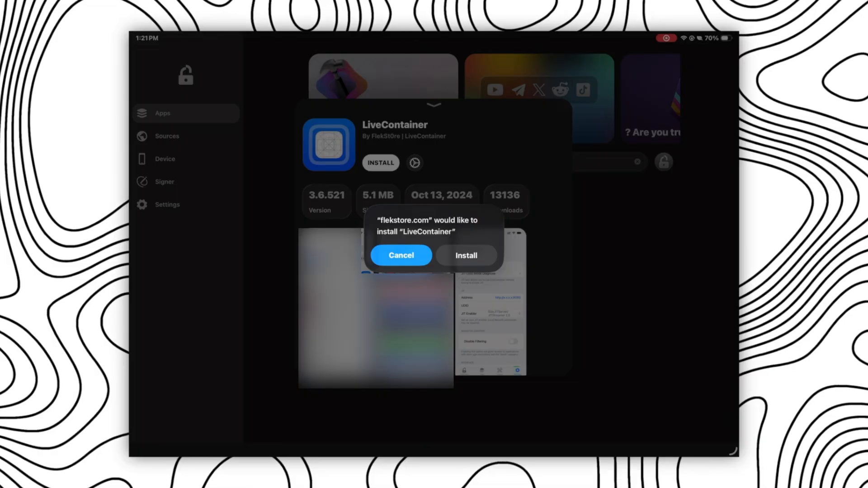
left_click(466, 255)
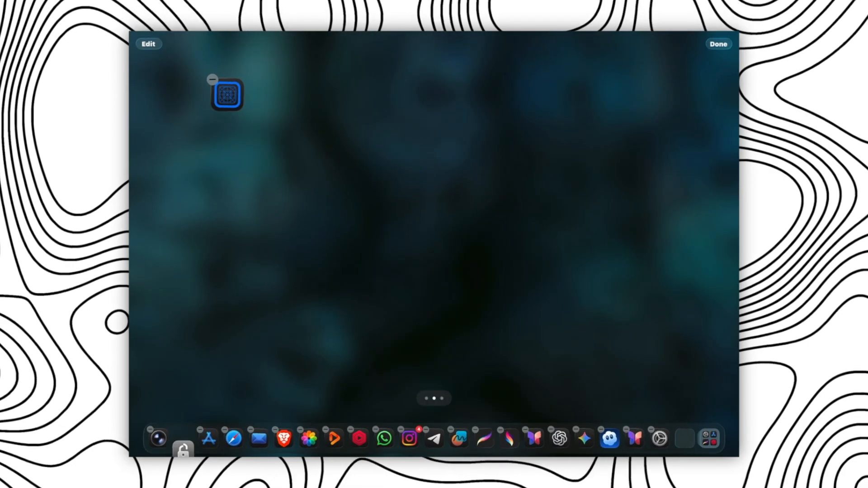
Finish home screen editing, launch LiveContainer, and acknowledge the certificate import success
left_click(720, 45)
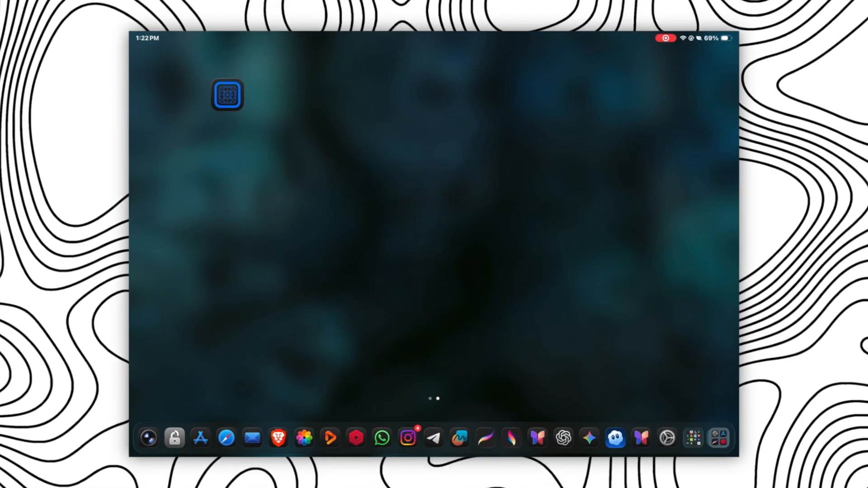
left_click(228, 95)
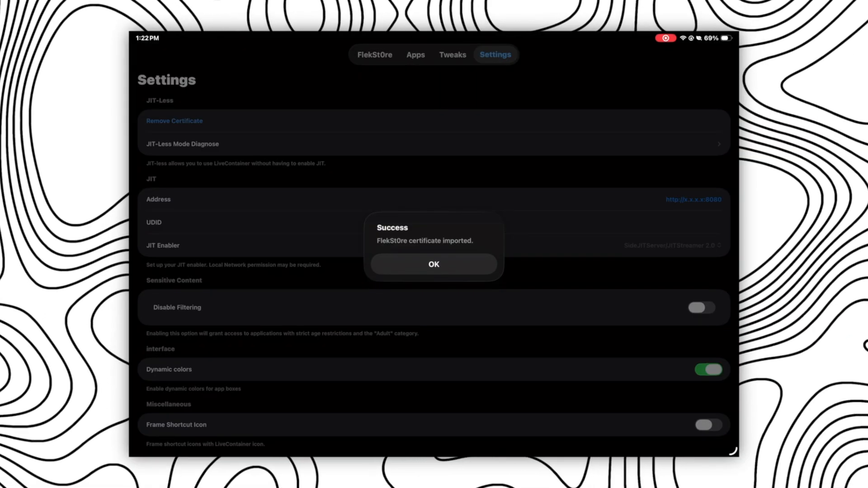
left_click(434, 265)
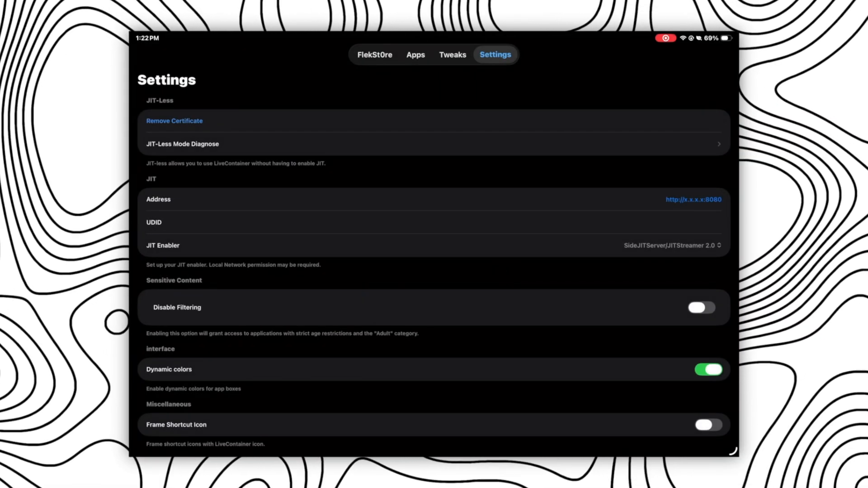
Check the JIT-Less Mode Diagnose details, dismiss the test-passed alert, and open My Apps
left_click(181, 143)
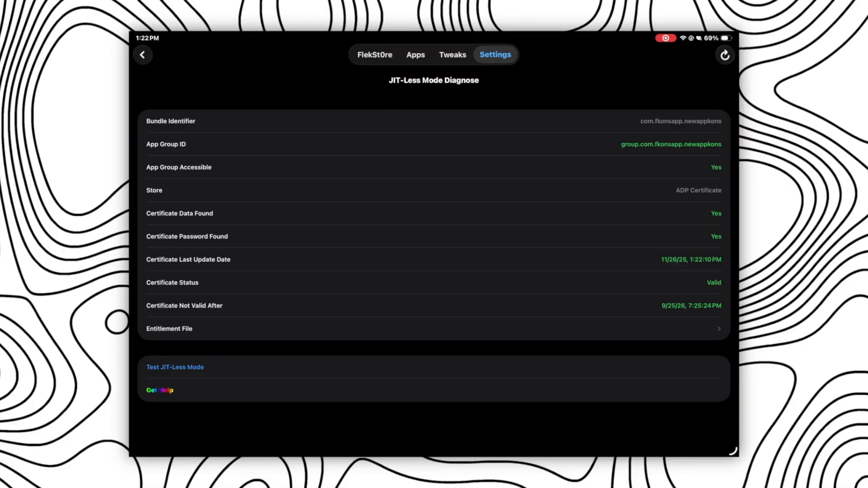
left_click(175, 367)
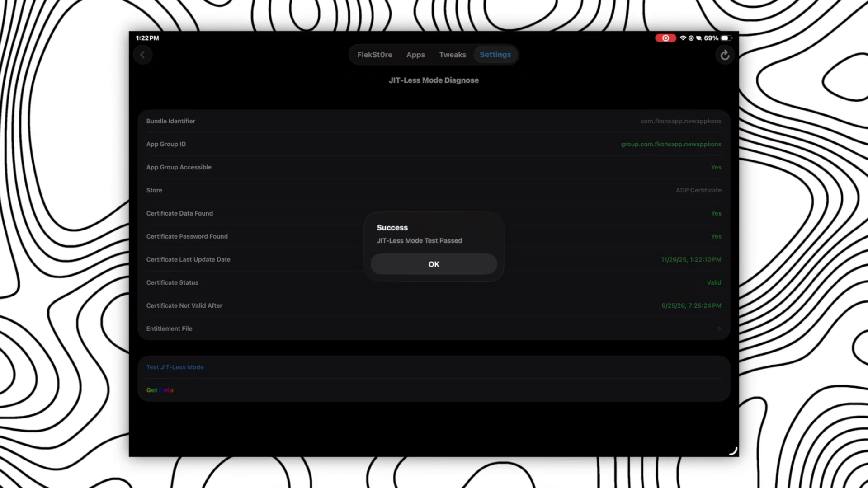
left_click(434, 264)
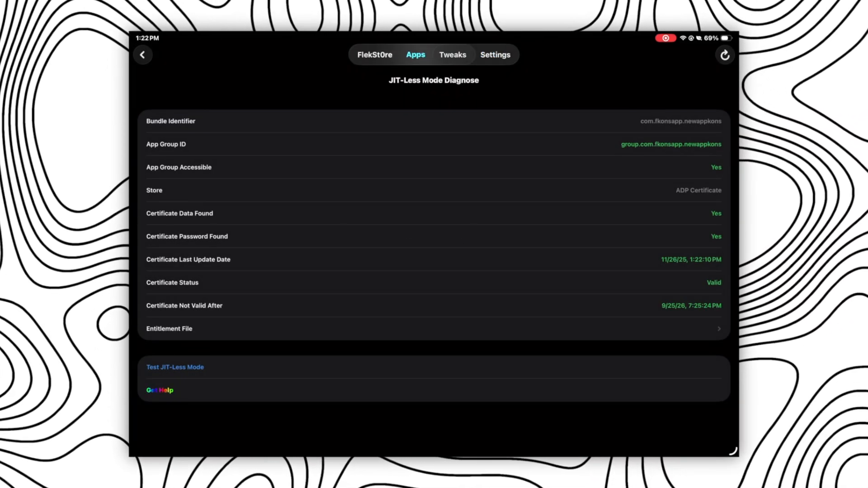
left_click(143, 55)
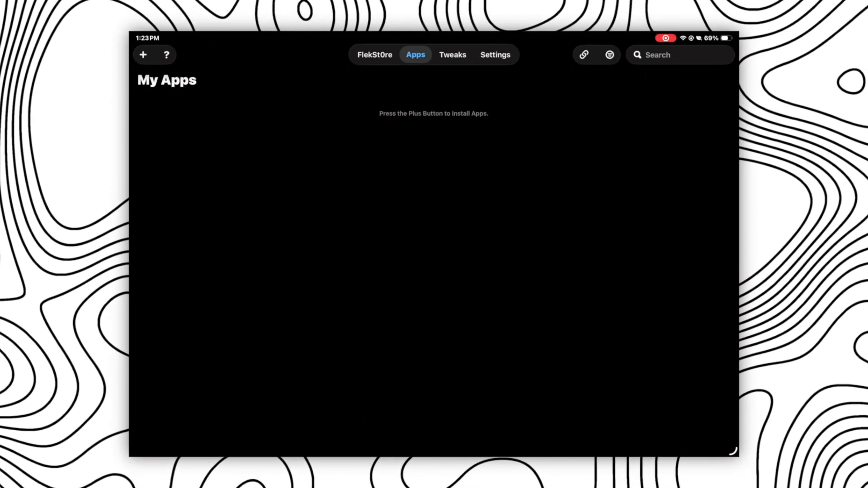
Install Textastic from its IPA file, launch it past the what's-new notes, and exit
left_click(142, 55)
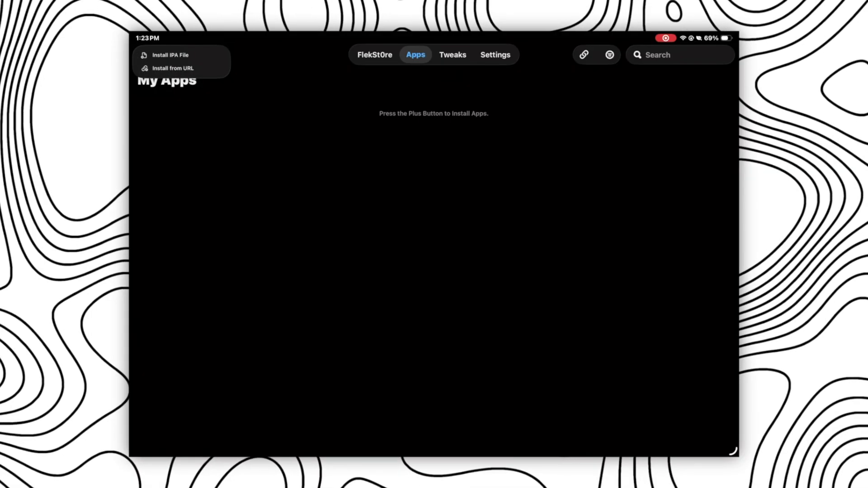
left_click(166, 55)
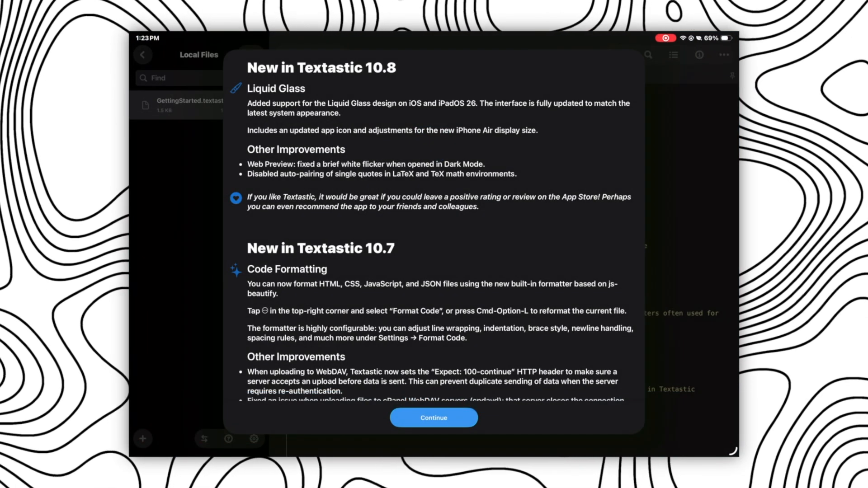
left_click(434, 417)
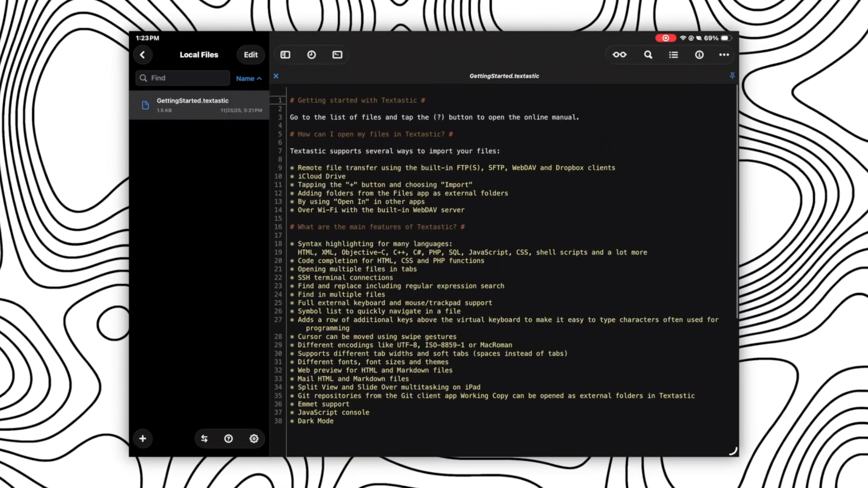
left_click(253, 439)
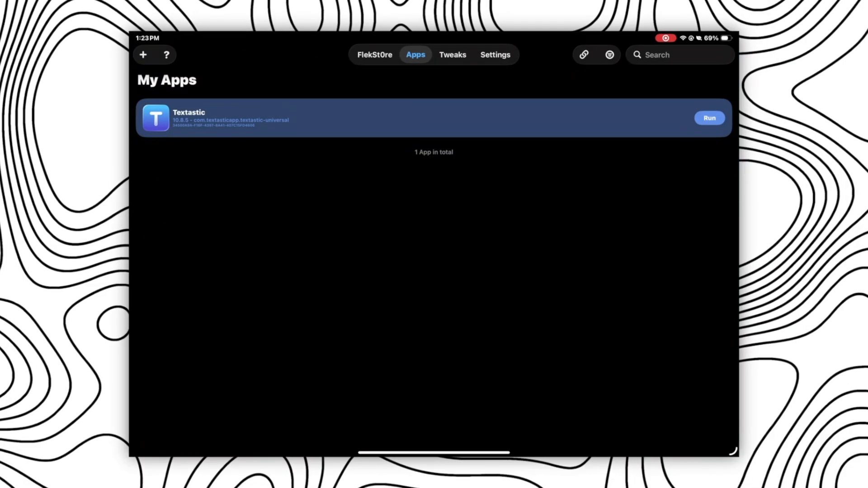
Browse FlekSt0re's Tools category and get PPSSPP, PPSSPP Gold and Delta
left_click(374, 54)
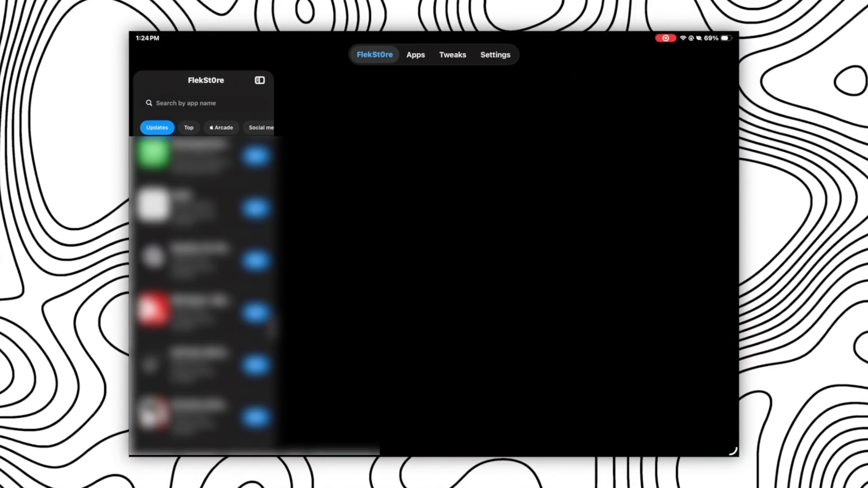
scroll("down", 3)
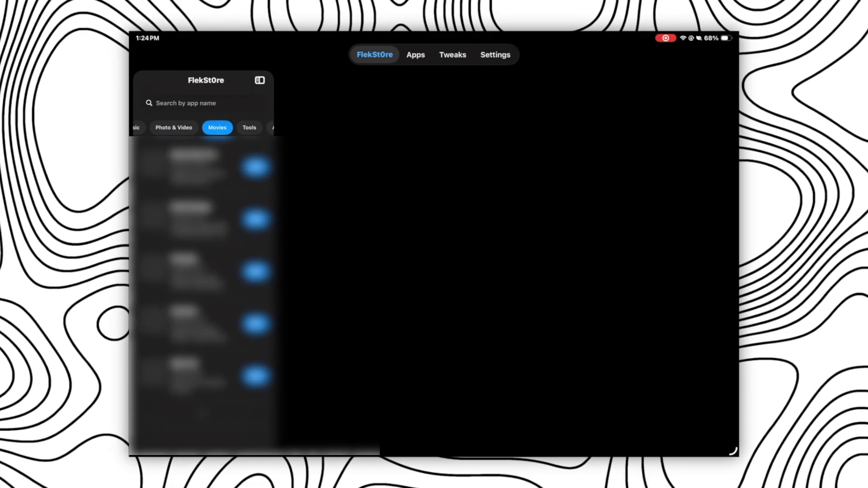
left_click(249, 127)
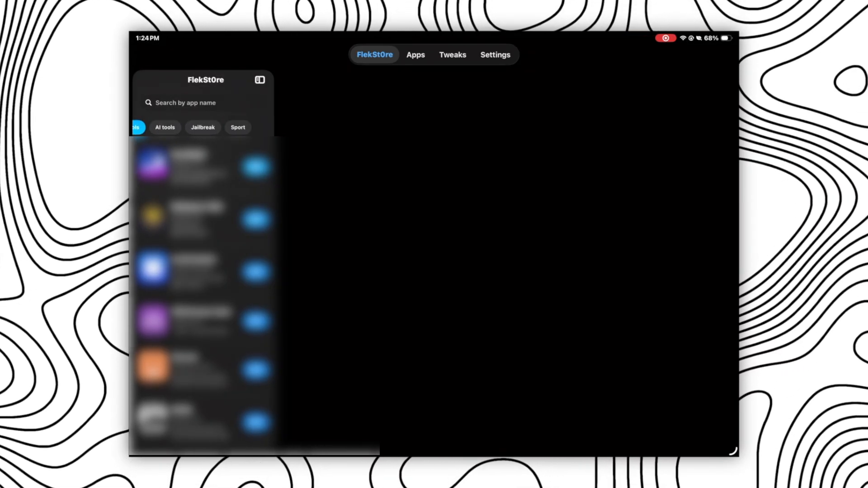
left_click(415, 55)
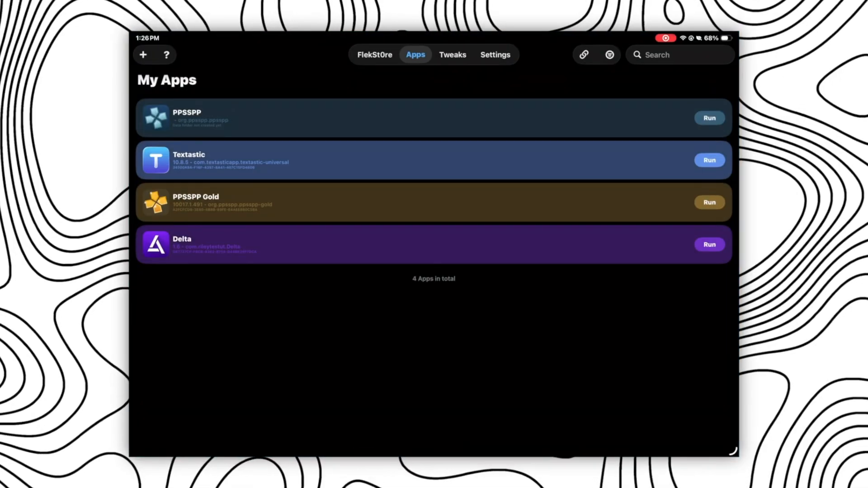
Search the FlekSt0re catalog for 'Spoo' and get Pokémon GO
left_click(374, 54)
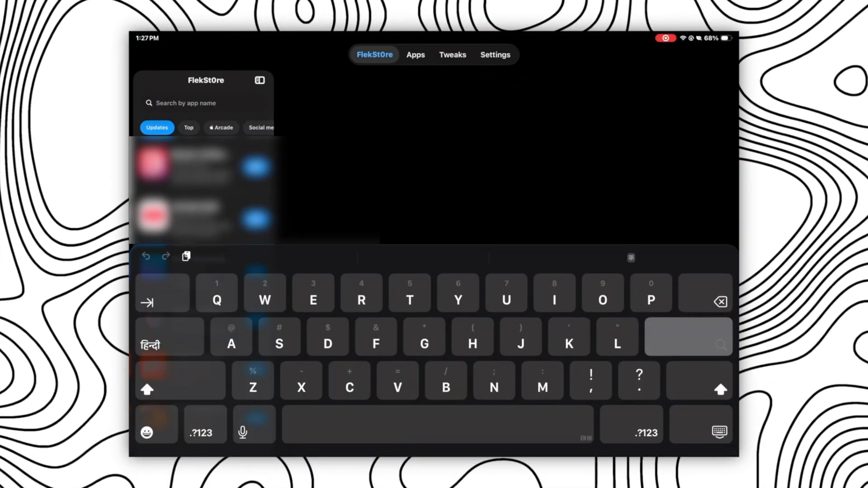
type("Spoo")
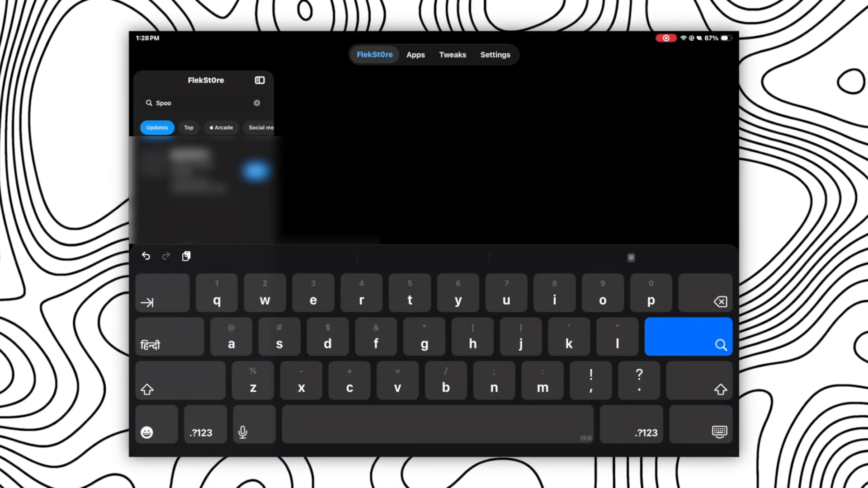
left_click(415, 54)
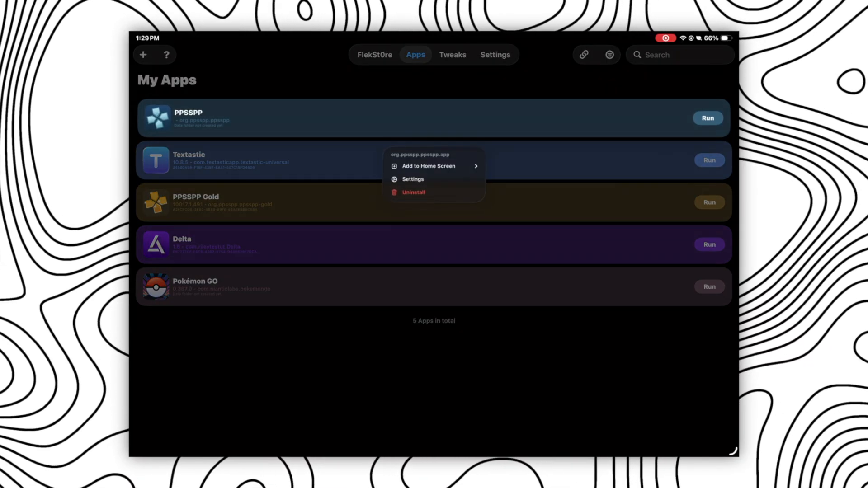
Add Textastic to the Home Screen, allowing and installing its web clip profile
left_click(429, 166)
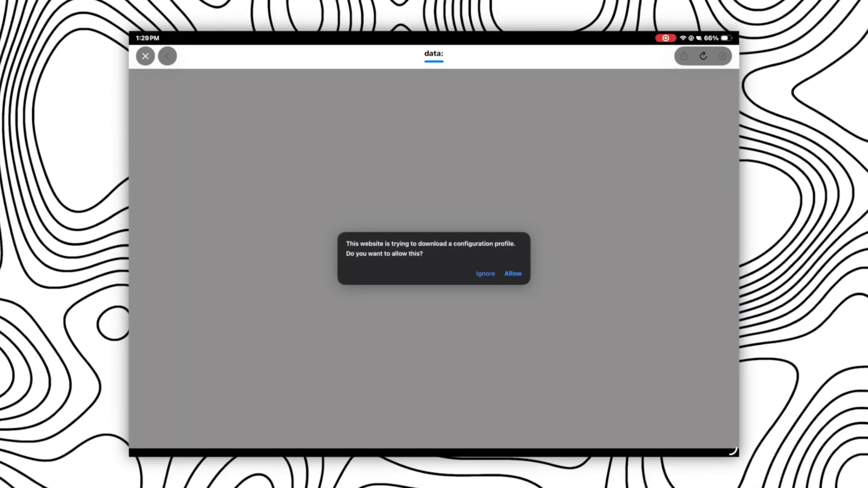
left_click(485, 273)
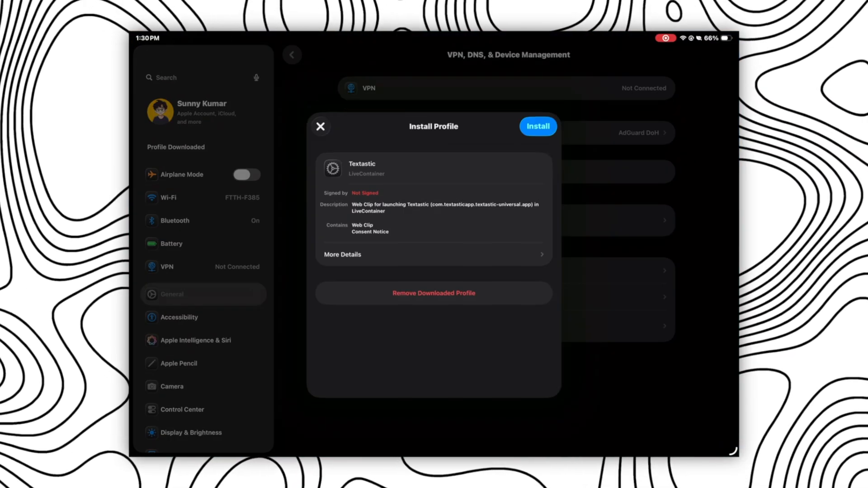
left_click(321, 127)
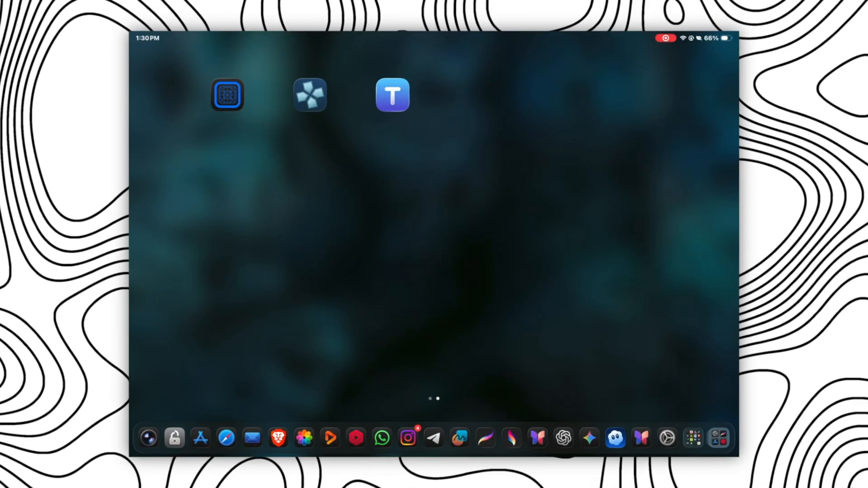
Launch Textastic from its icon, delete GettingStarted.textastic, and return home
left_click(392, 95)
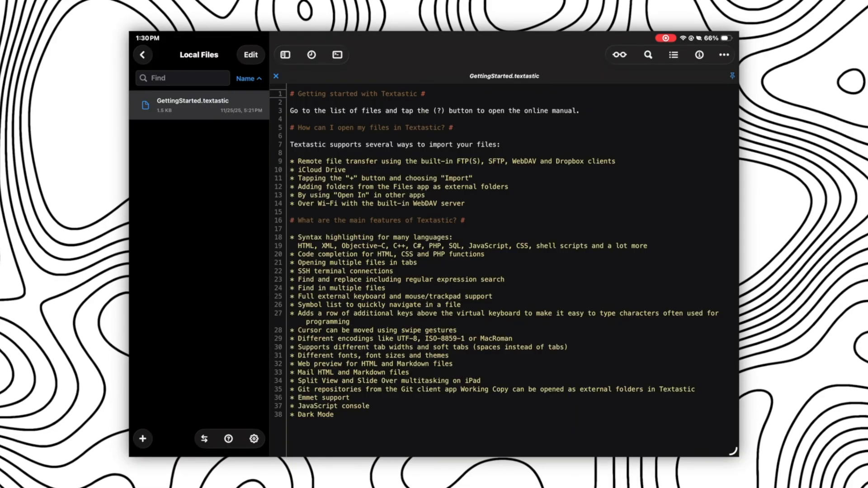
left_click(275, 76)
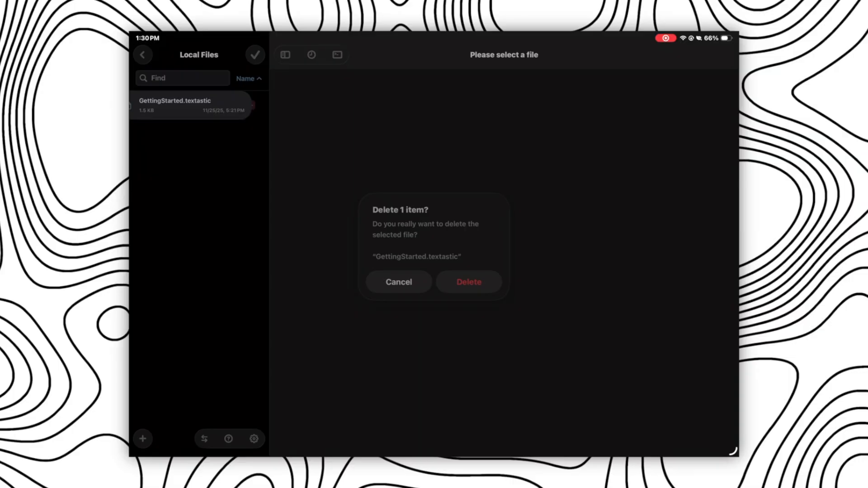
left_click(469, 281)
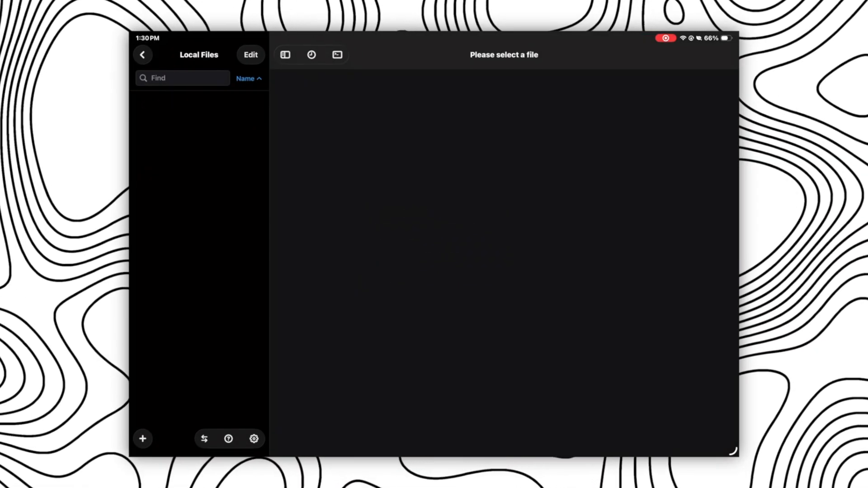
key("home")
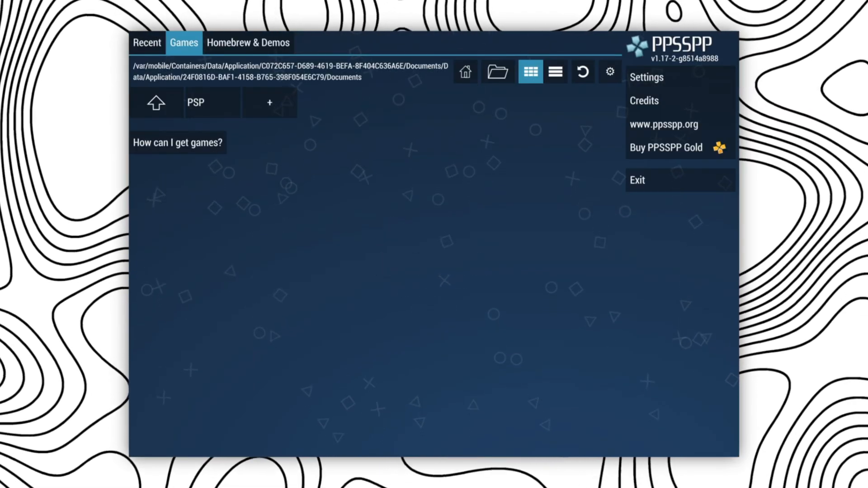
Exit PPSSPP from its logo menu
left_click(637, 180)
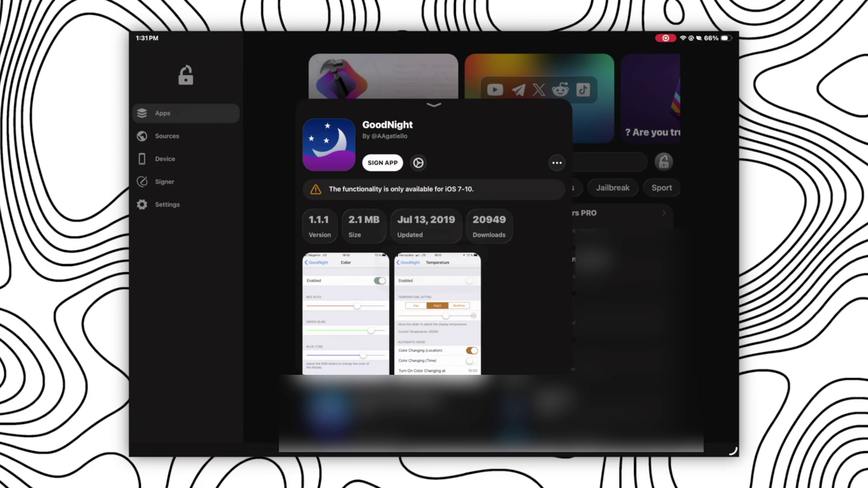
Close the GoodNight sheet, open Device, and expand Premium Access and Your Certificate
left_click(434, 105)
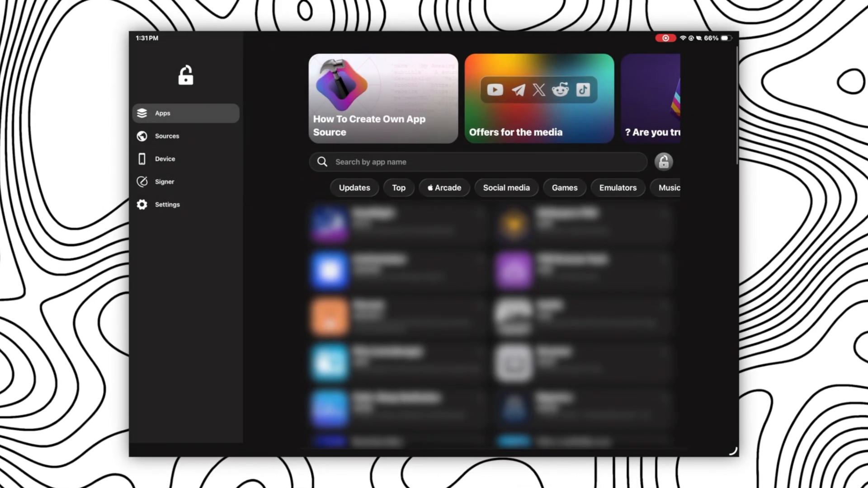
left_click(165, 159)
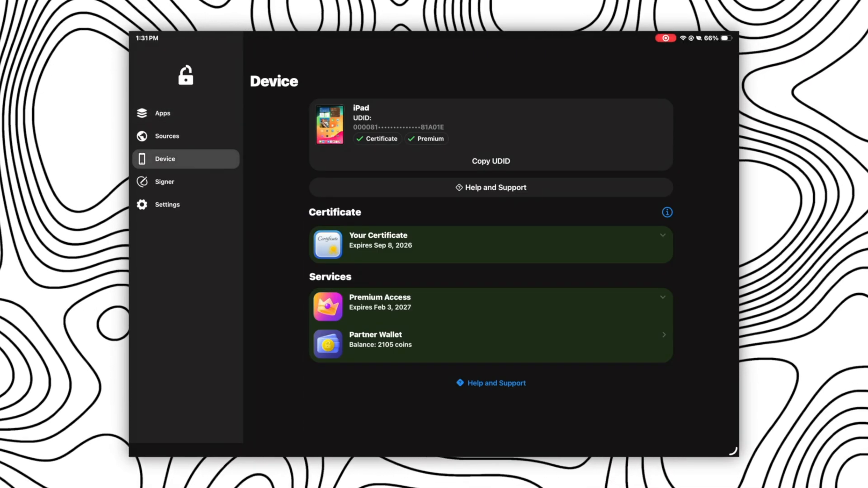
left_click(489, 305)
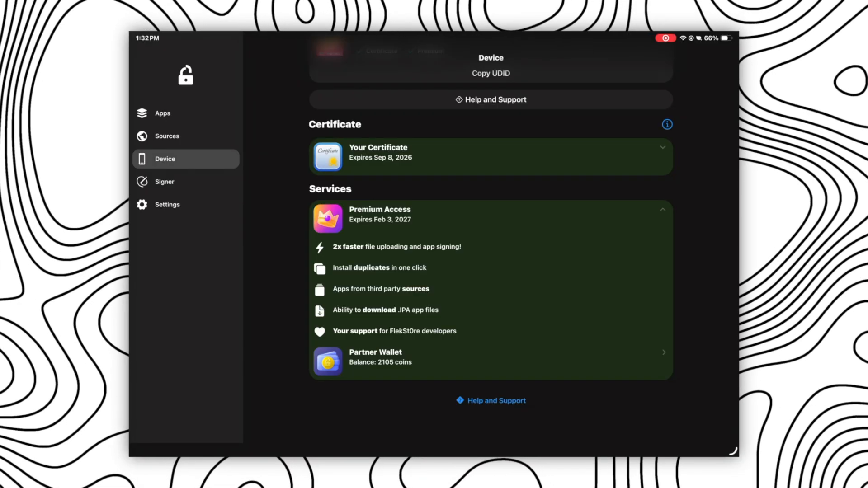
left_click(489, 156)
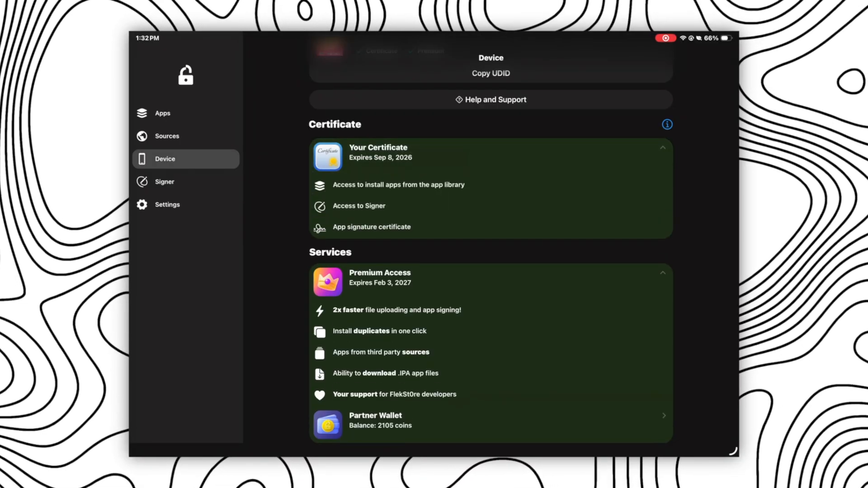